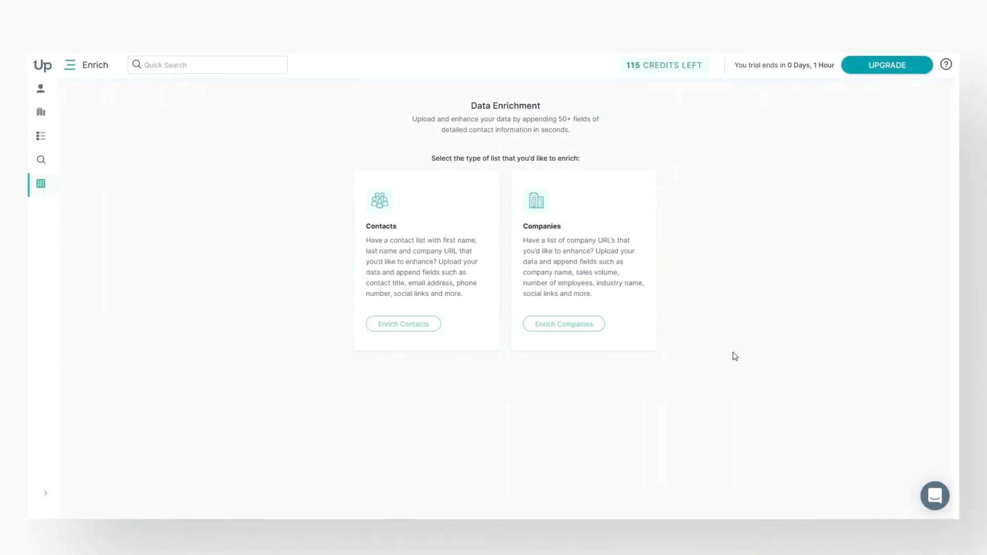
- Start Enrich Contacts and upload the contact list CSV to reach the field-mapping page
{"action": "left_click", "coordinate": [403, 324]}
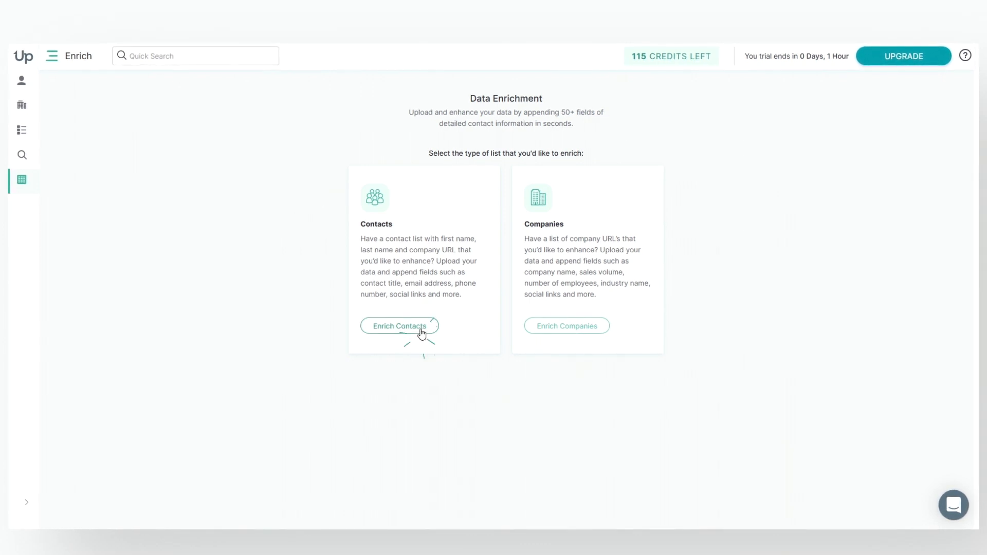
{"action": "left_click", "coordinate": [399, 326]}
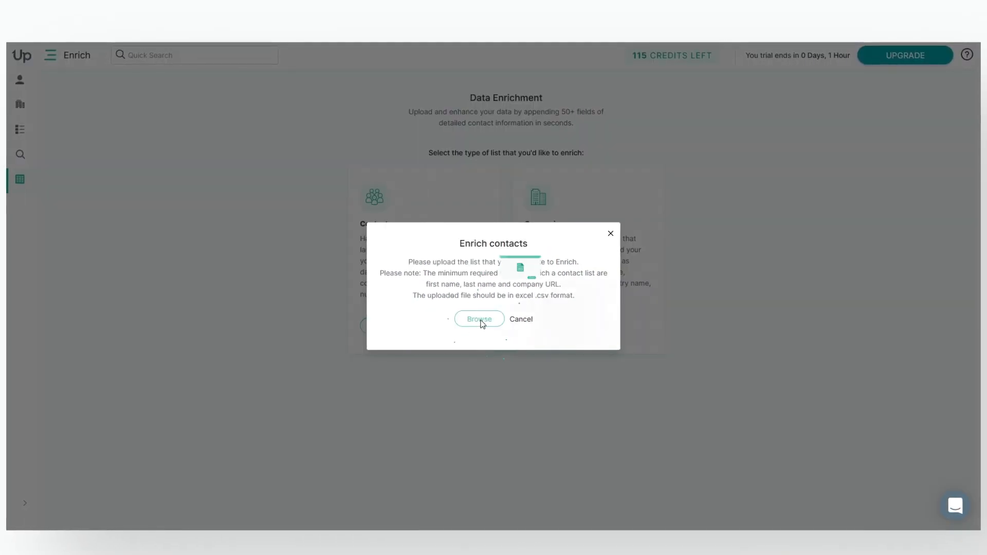
{"action": "left_click", "coordinate": [479, 319]}
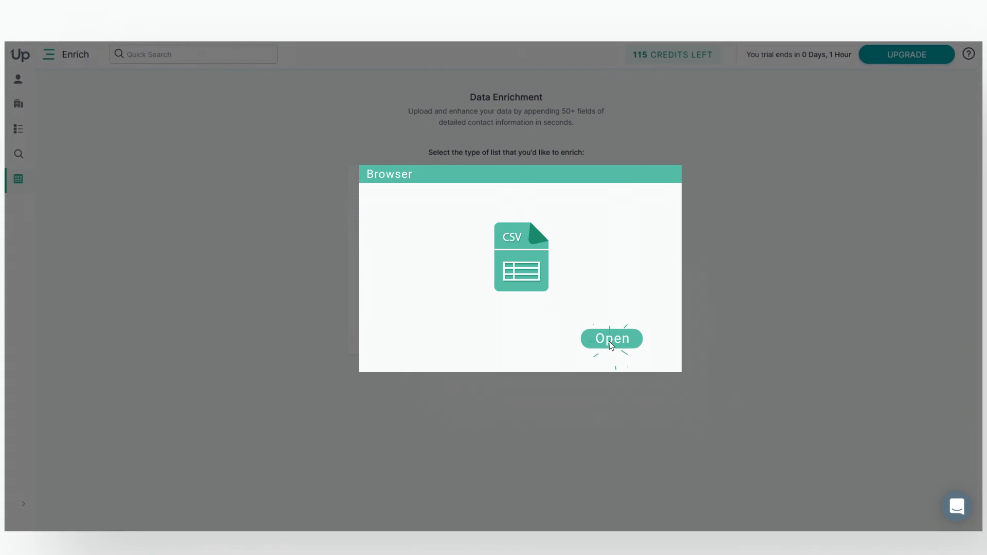
{"action": "left_click", "coordinate": [612, 339]}
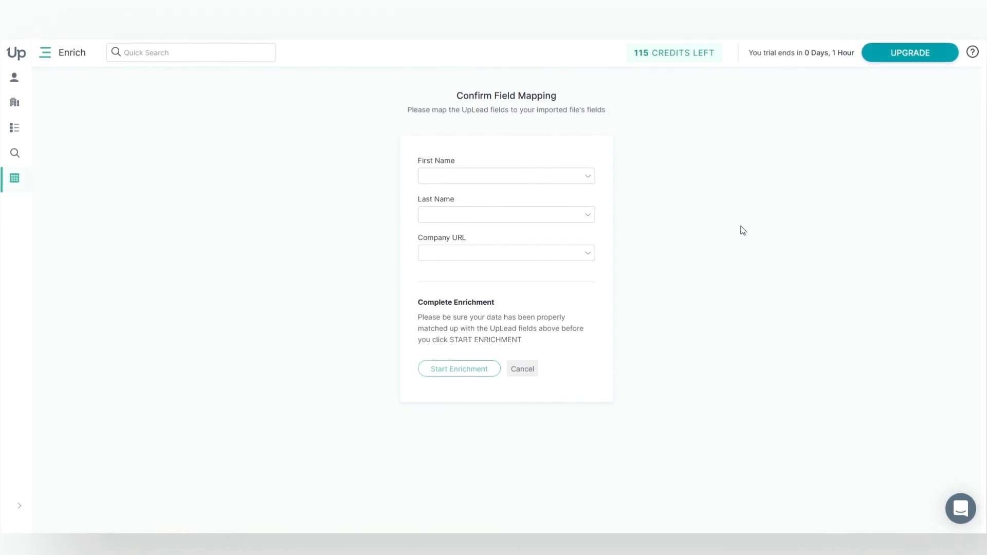
- Map FirstName, LastName and Company URL columns and start enrichment, matching 65 of 65 records
{"action": "left_click", "coordinate": [506, 176]}
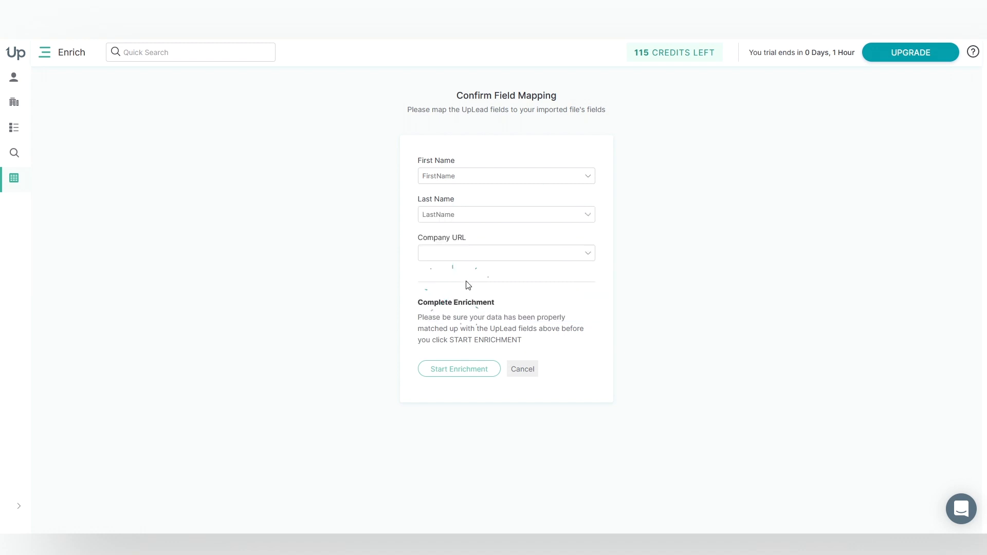
{"action": "left_click", "coordinate": [506, 253]}
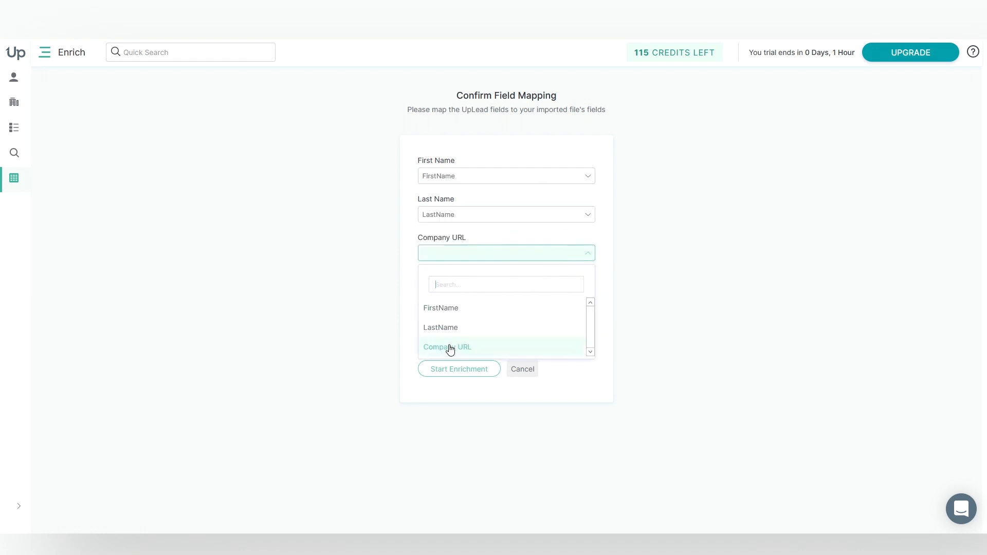
{"action": "left_click", "coordinate": [447, 347]}
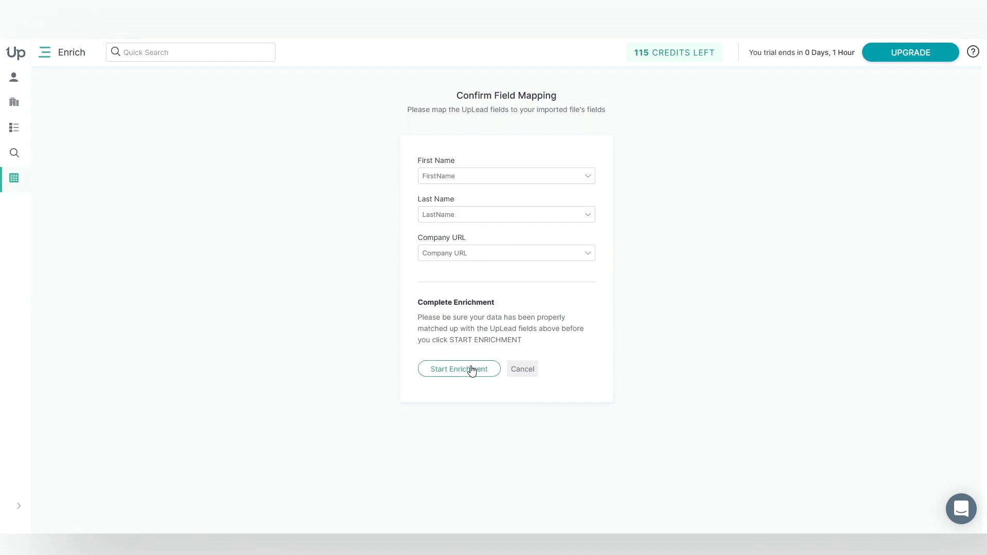
{"action": "left_click", "coordinate": [459, 369]}
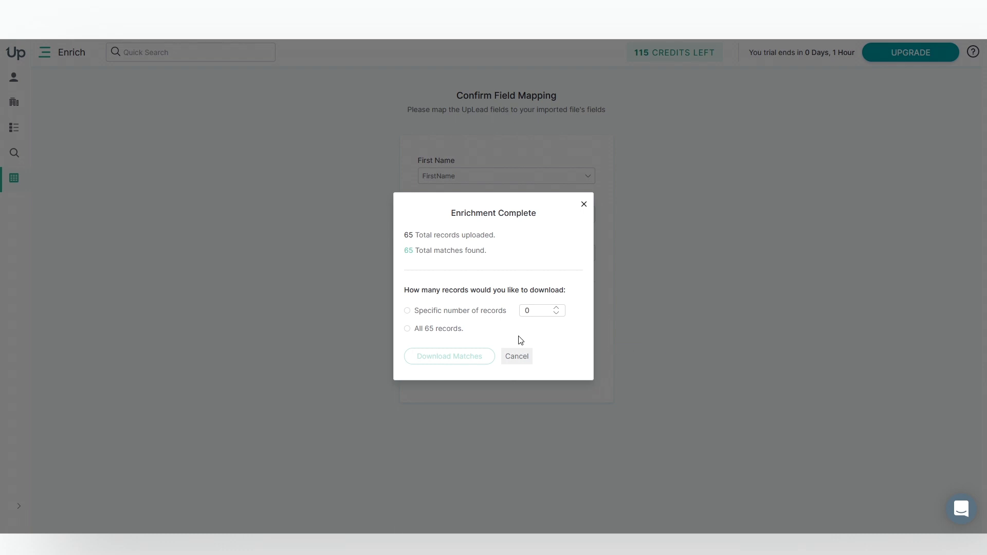
- Download all 65 matched records with valid-only emails, dropping credits from 115 to 70
{"action": "left_click", "coordinate": [407, 329]}
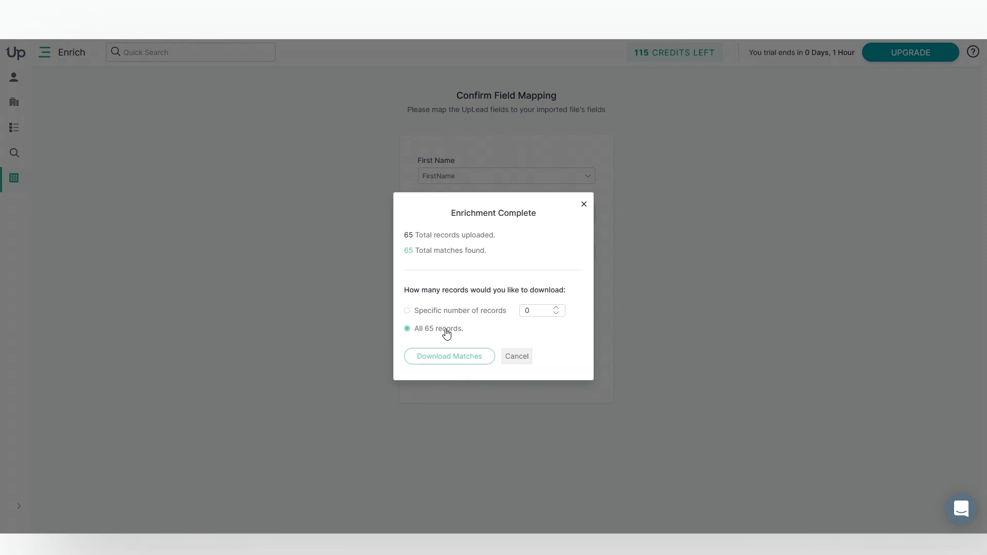
{"action": "left_click", "coordinate": [448, 356]}
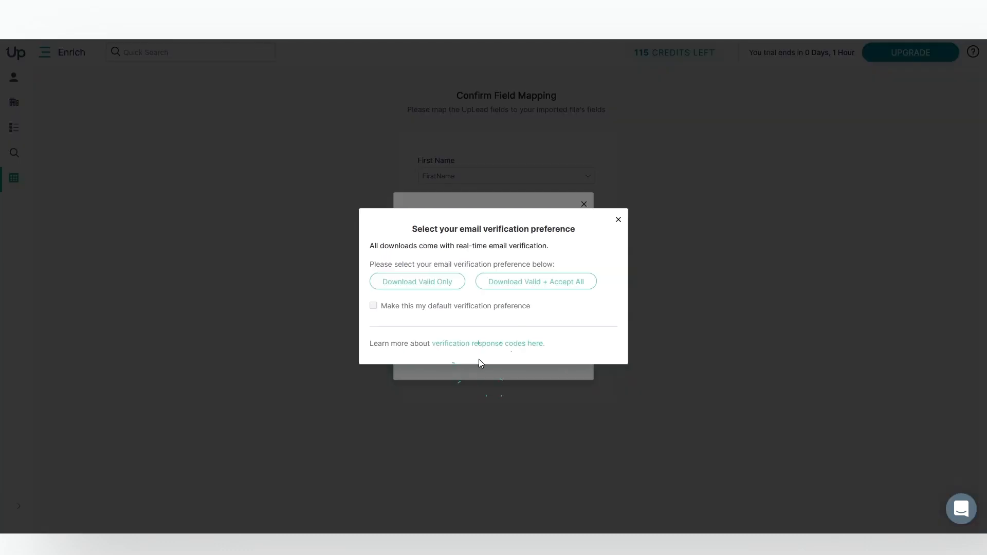
{"action": "mouse_move", "coordinate": [579, 333]}
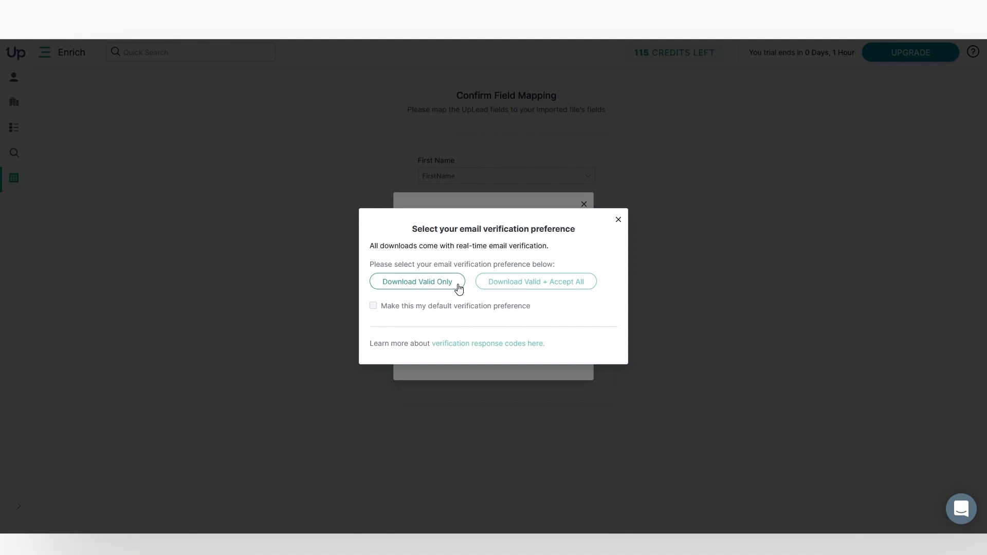
{"action": "left_click", "coordinate": [417, 280]}
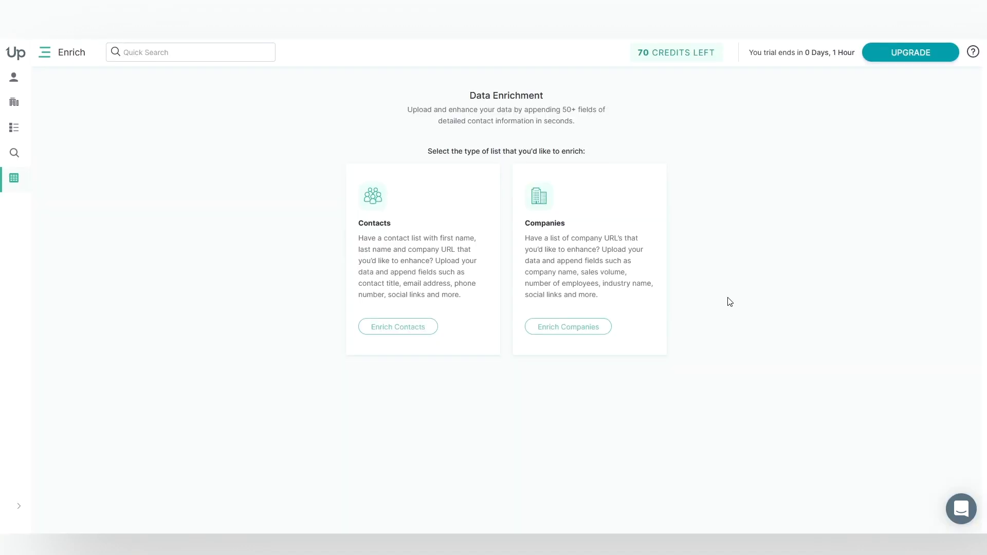
- Review the enriched spreadsheet's added phone, industry, revenue, employee count and job title columns
{"action": "left_click", "coordinate": [398, 327]}
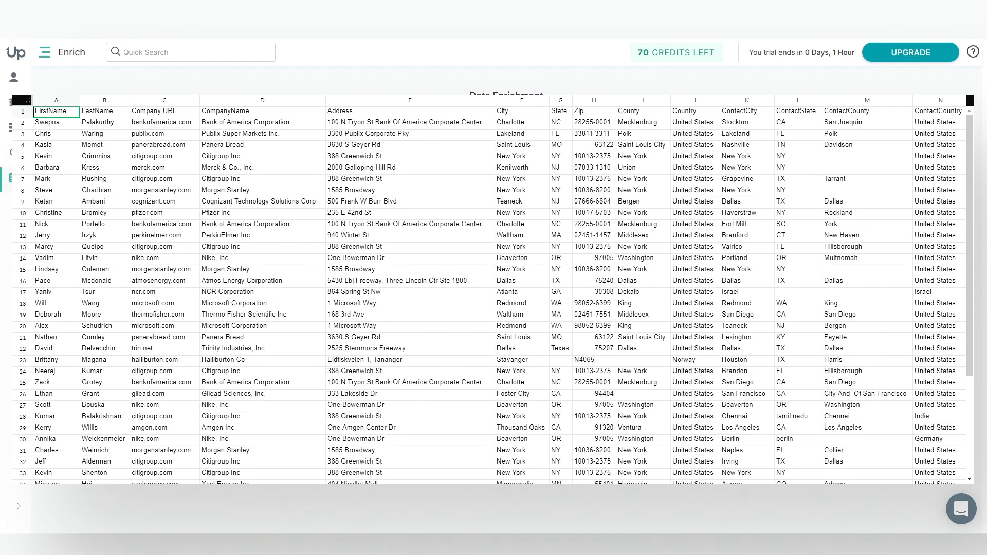
{"action": "scroll", "scroll_direction": "right", "scroll_amount": 3}
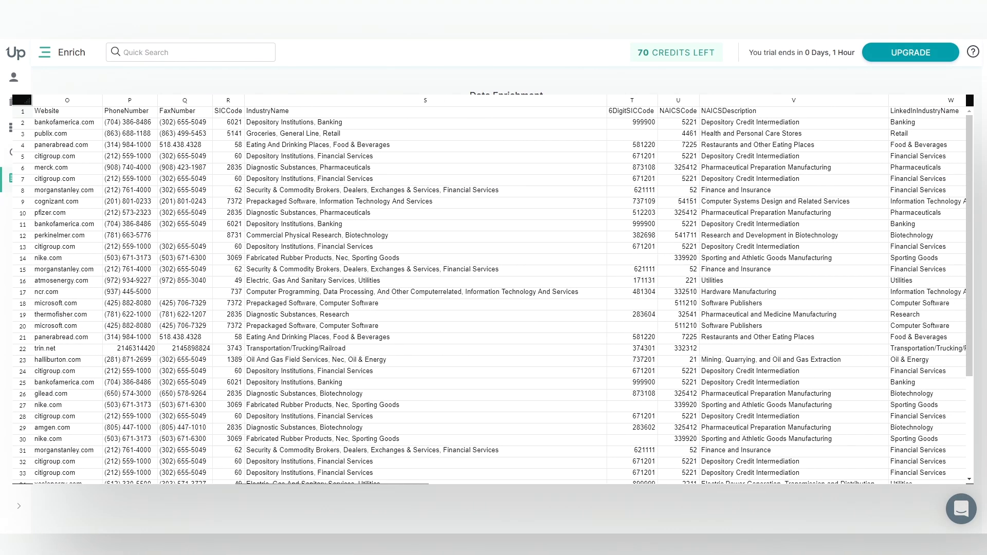
{"action": "scroll", "scroll_direction": "right", "scroll_amount": 3}
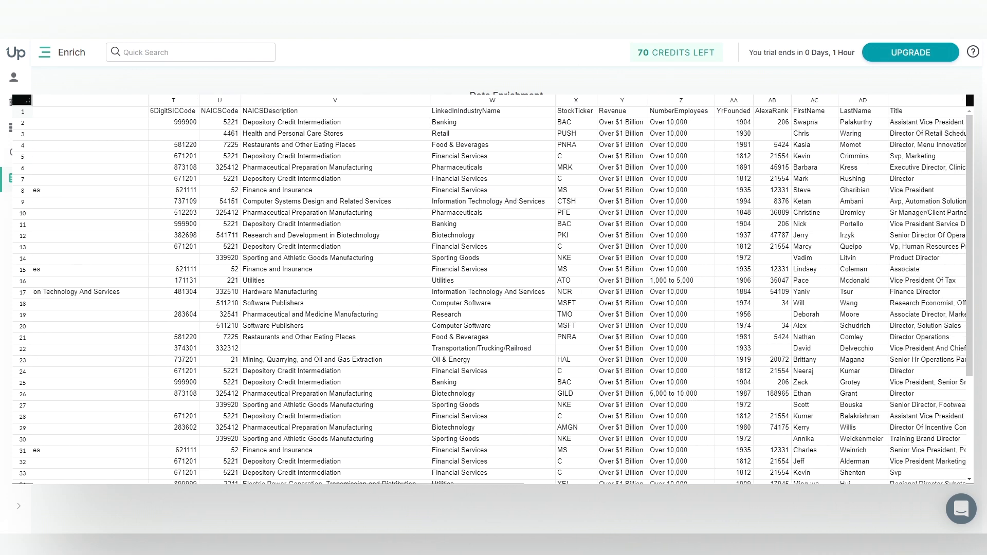